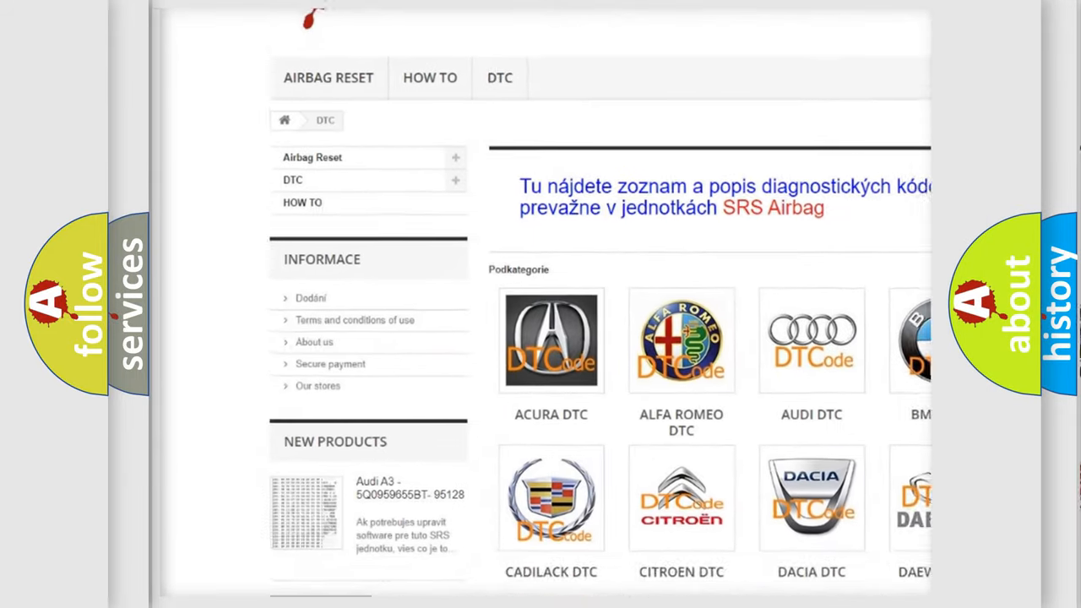
scroll(down, 3)
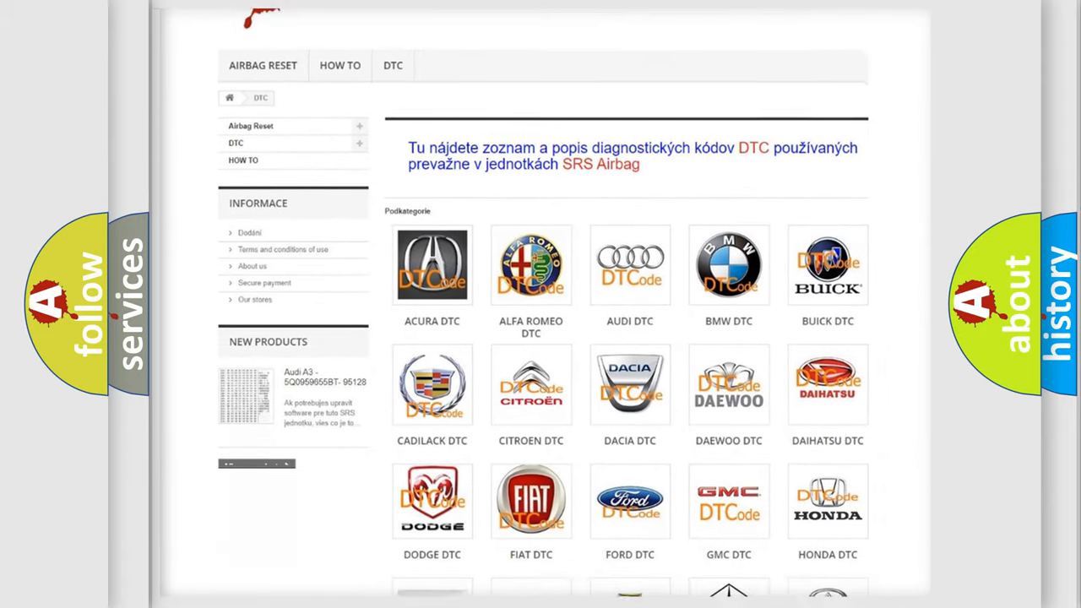
scroll(down, 3)
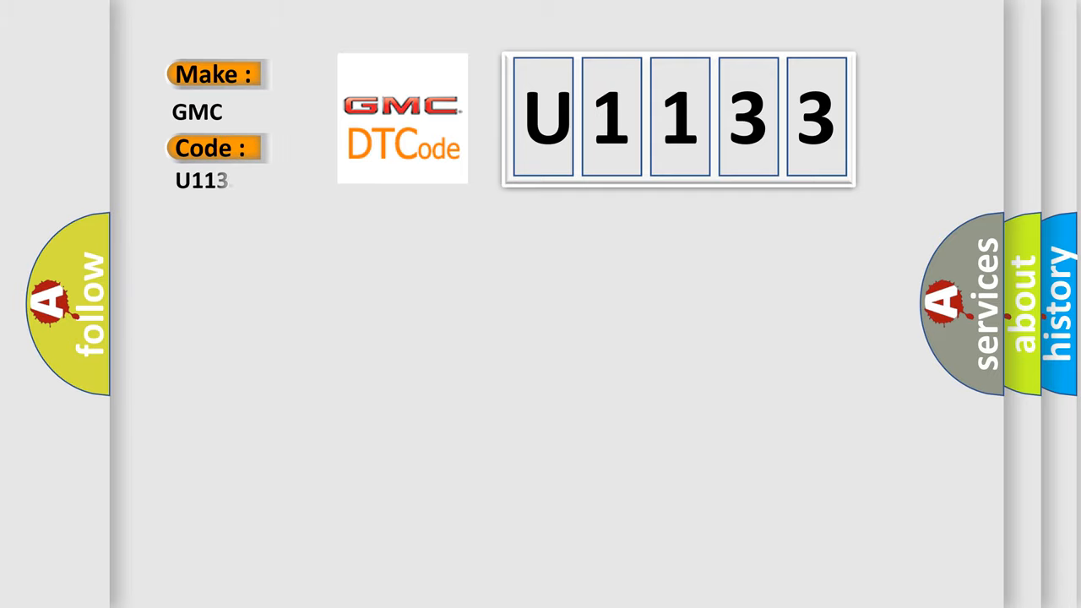
text(3)
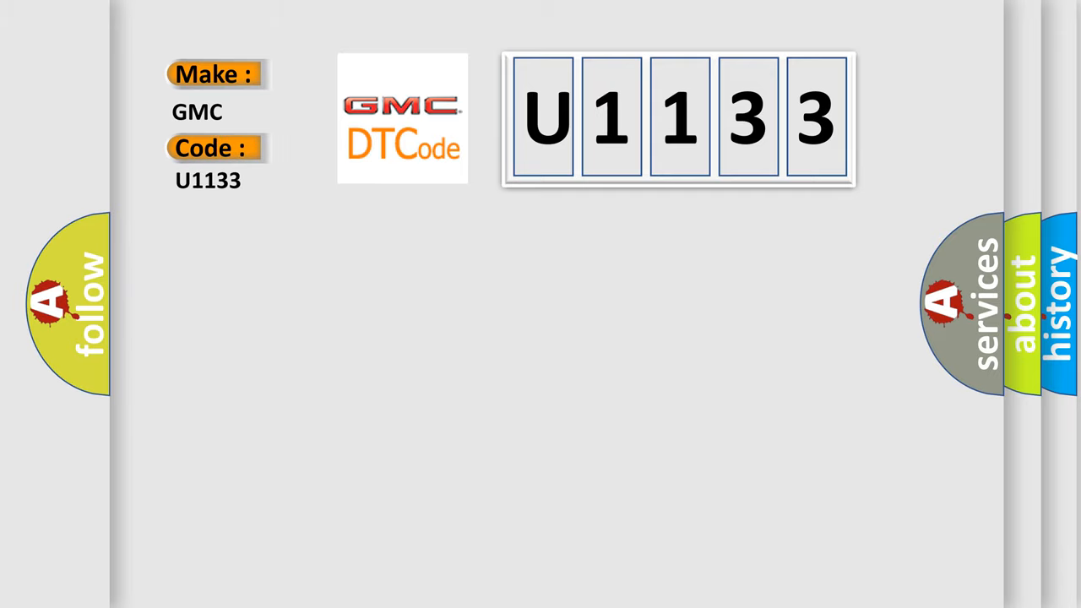